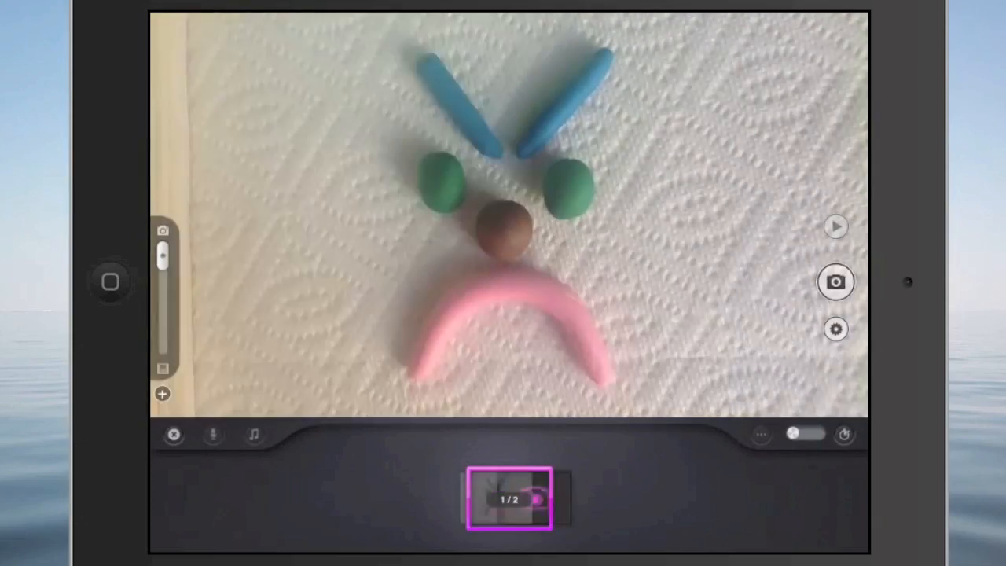
# Capture ten successive frames as the clay face is reshaped from a frown to a smile.
pyautogui.click(835, 281)
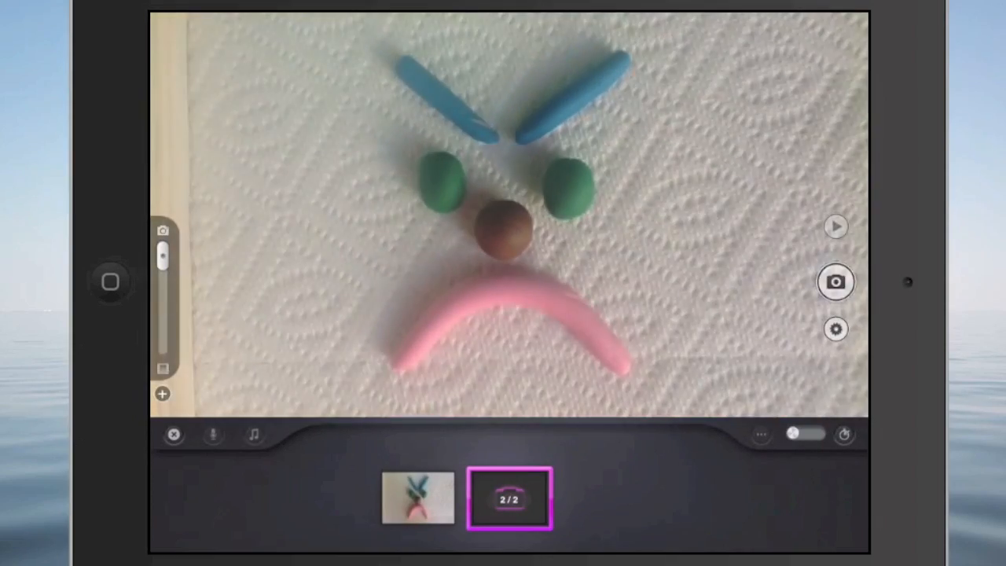
pyautogui.click(835, 281)
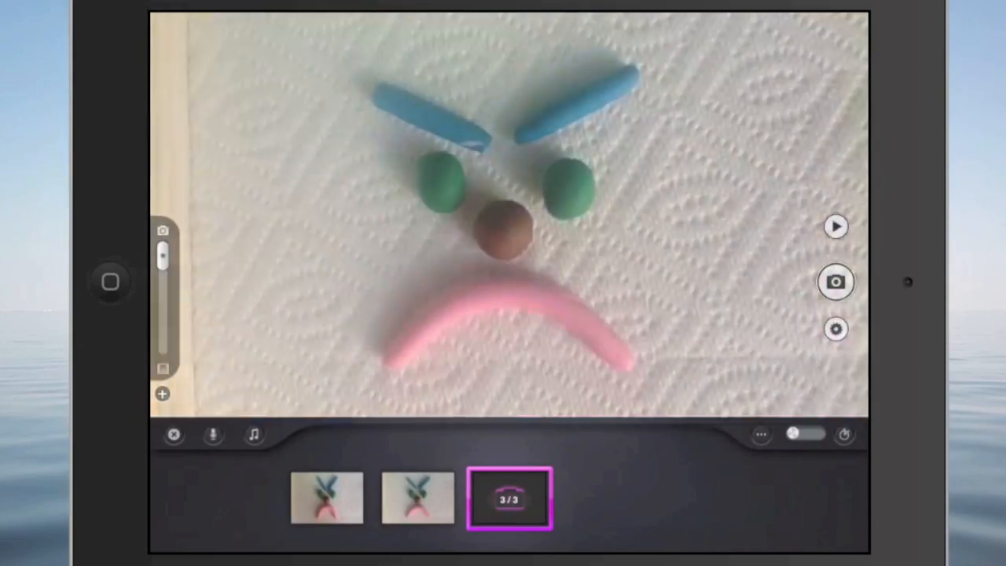
pyautogui.click(835, 282)
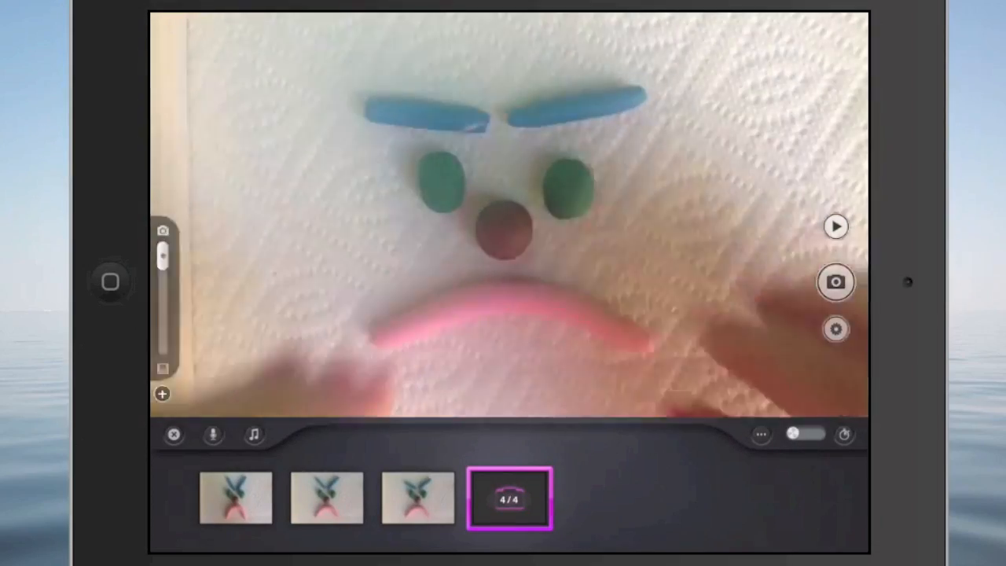
pyautogui.click(835, 282)
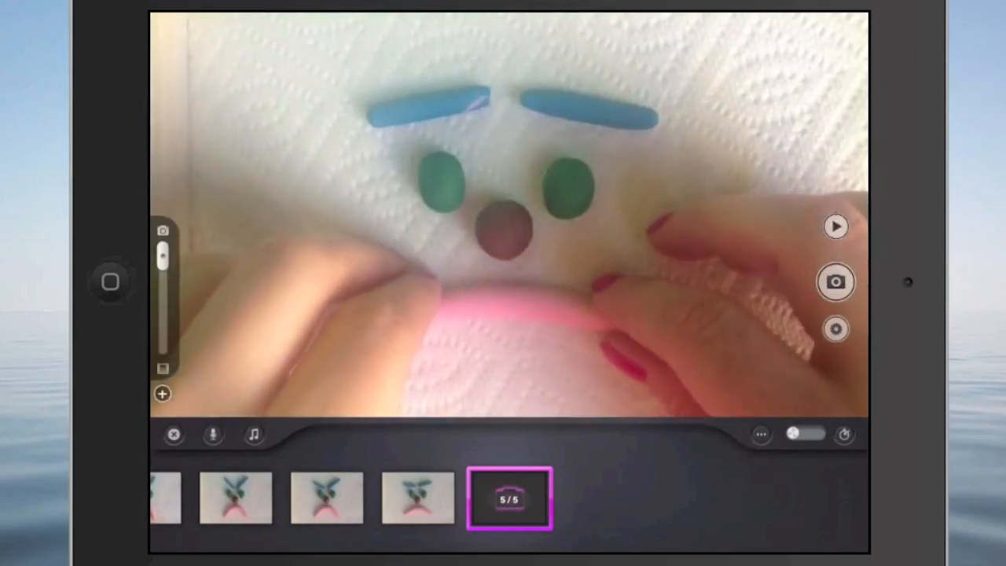
pyautogui.click(835, 281)
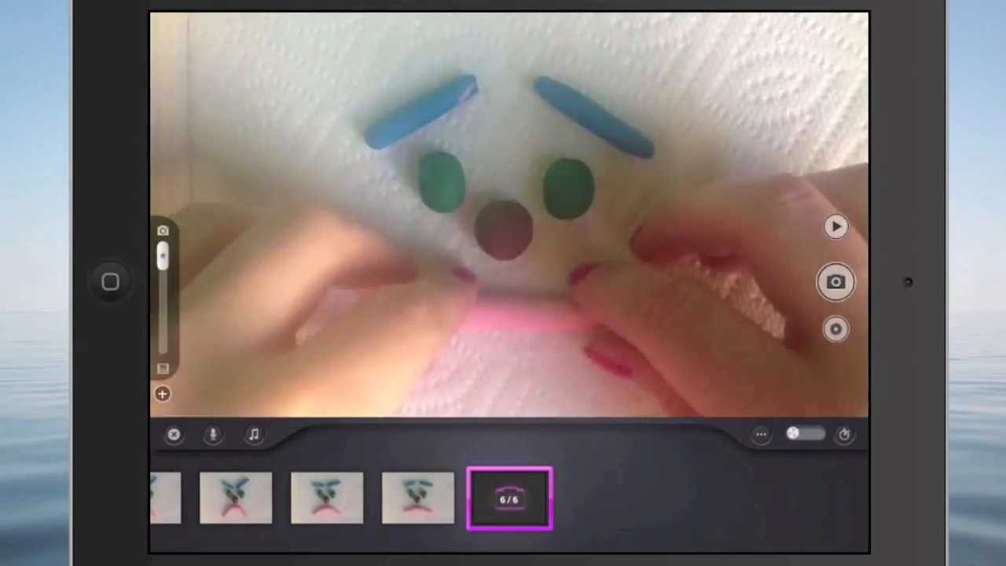
pyautogui.click(835, 281)
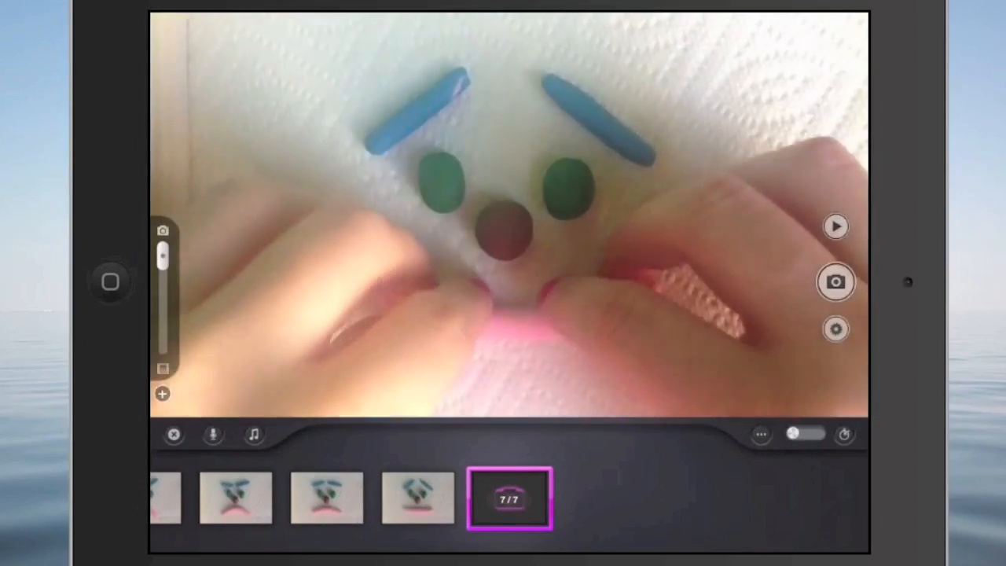
pyautogui.click(835, 282)
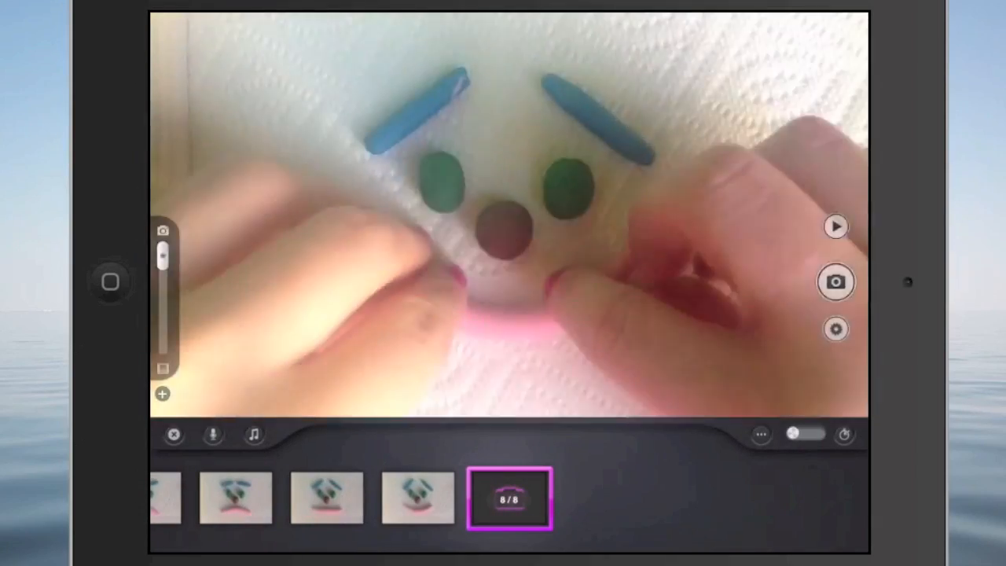
pyautogui.click(836, 281)
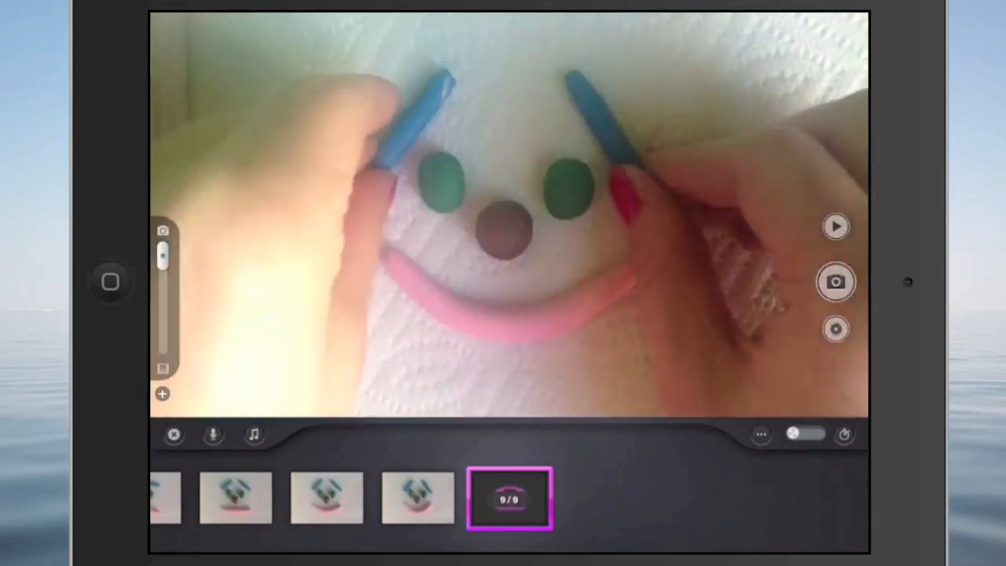
pyautogui.click(836, 282)
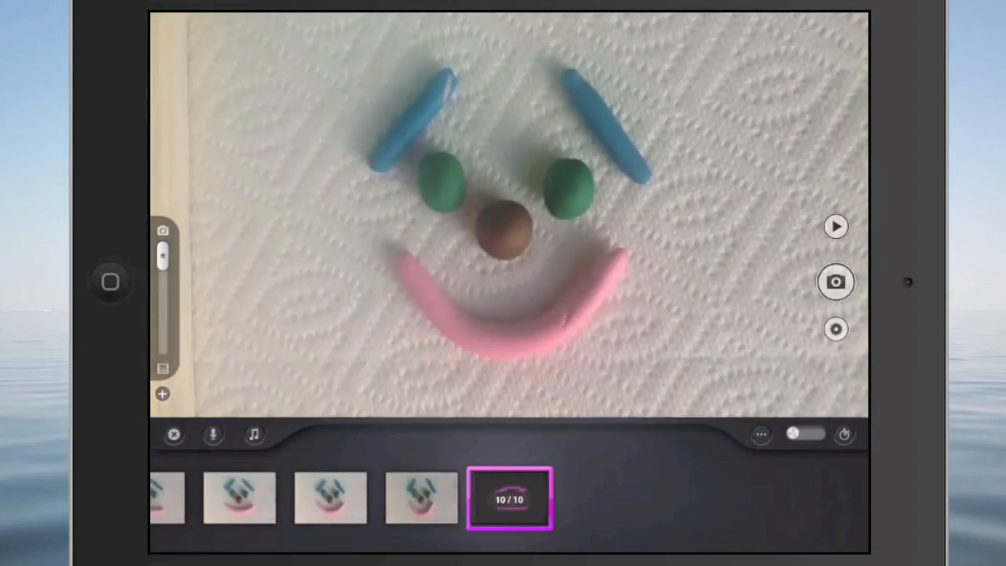
pyautogui.click(836, 281)
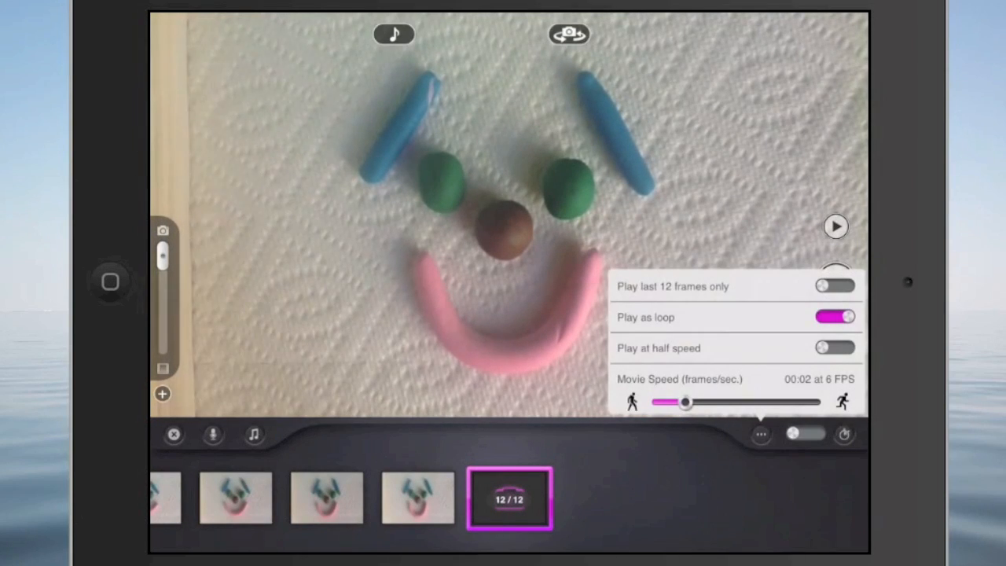
# Drag the onion-skin overlay slider all the way toward the captured frame.
pyautogui.moveTo(685, 403); pyautogui.dragTo(670, 402)
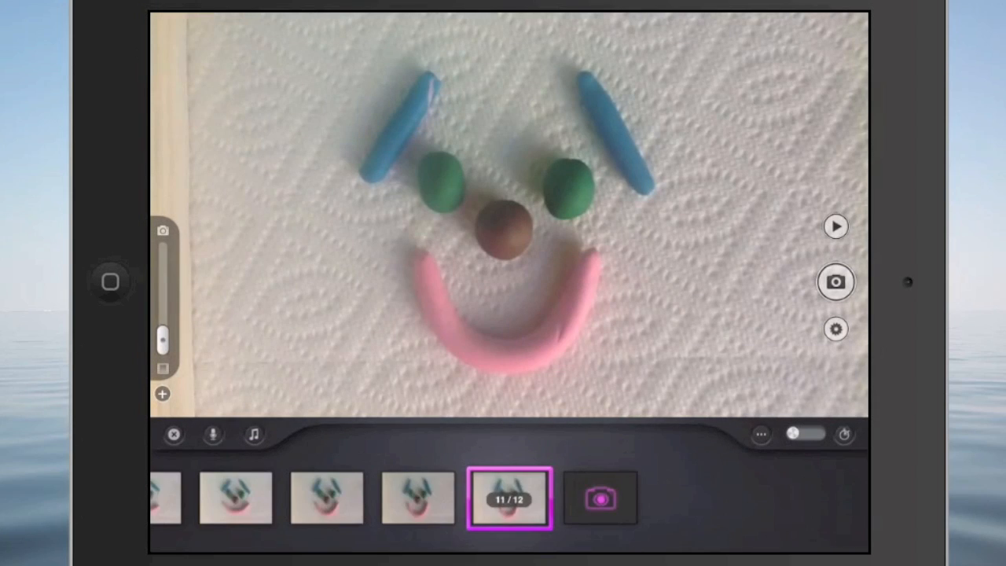
# Return to the live camera view and show the capture timer set to 5 seconds.
pyautogui.click(600, 498)
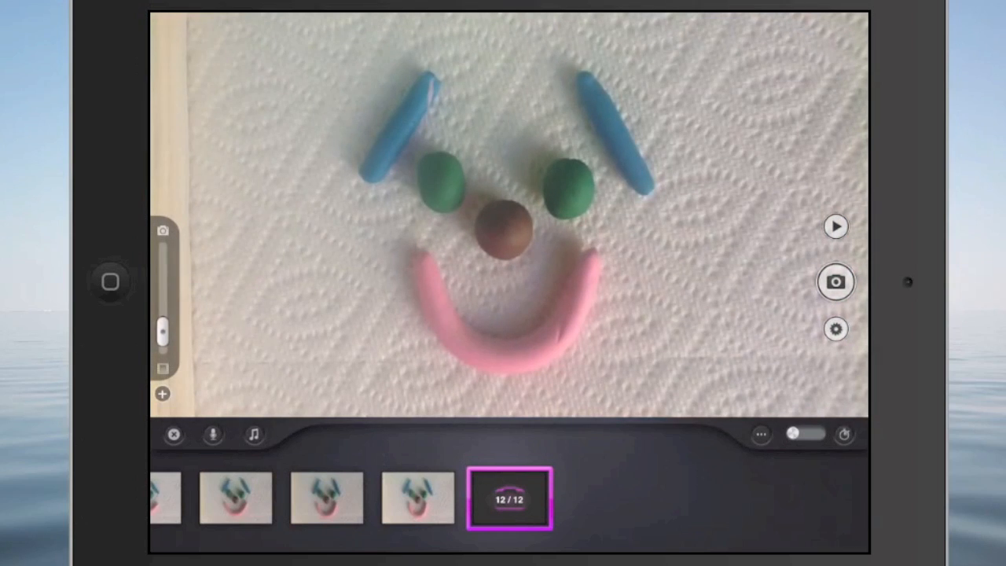
pyautogui.click(844, 435)
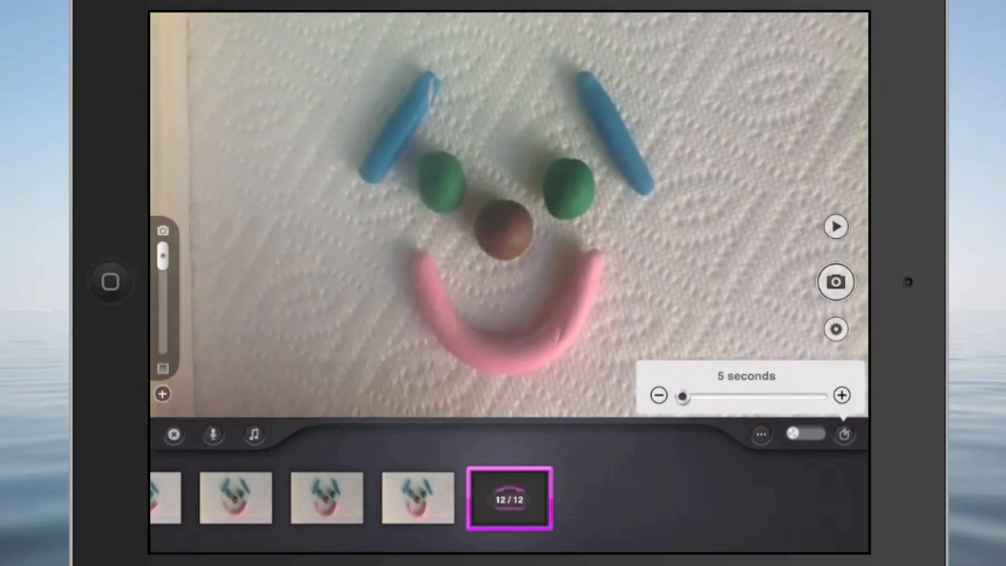
# Turn on timed capture and take frames until the movie reaches 18 frames, ending on a frown.
pyautogui.click(805, 433)
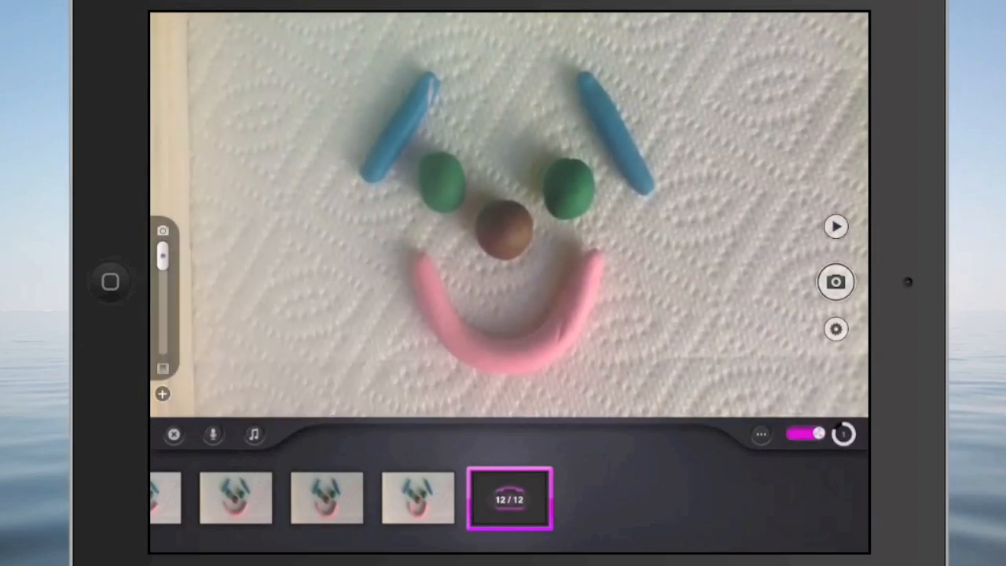
pyautogui.click(836, 282)
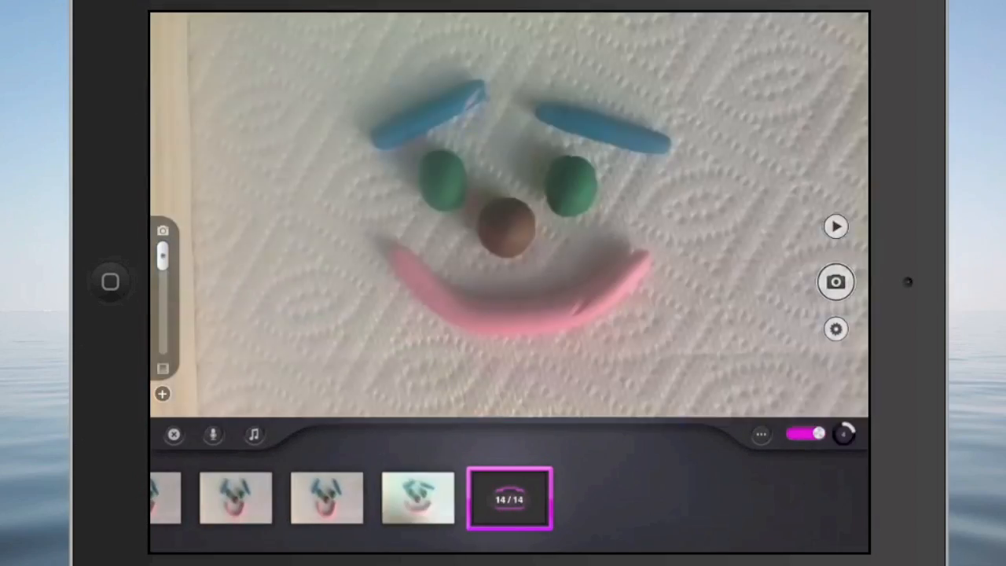
pyautogui.click(835, 281)
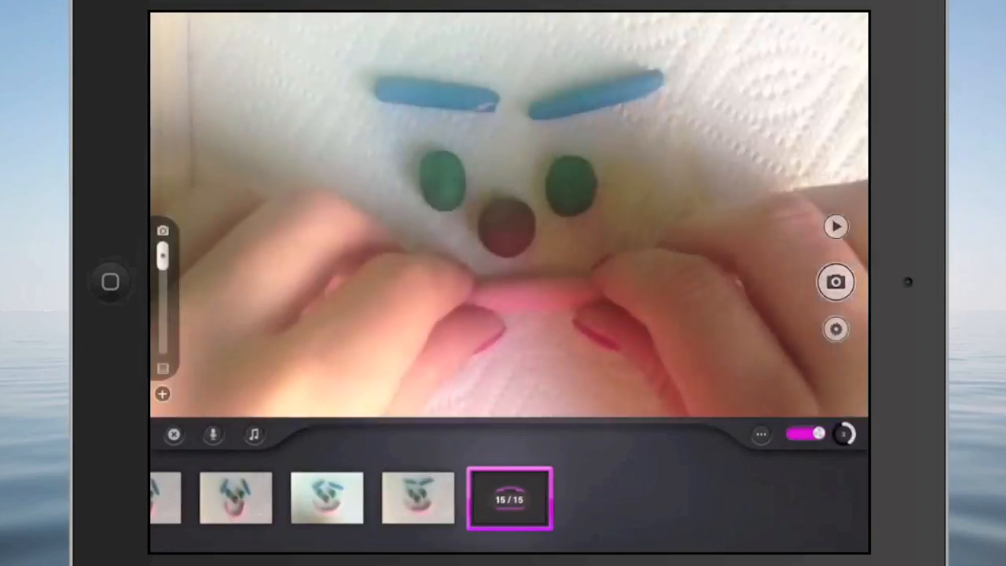
pyautogui.click(835, 281)
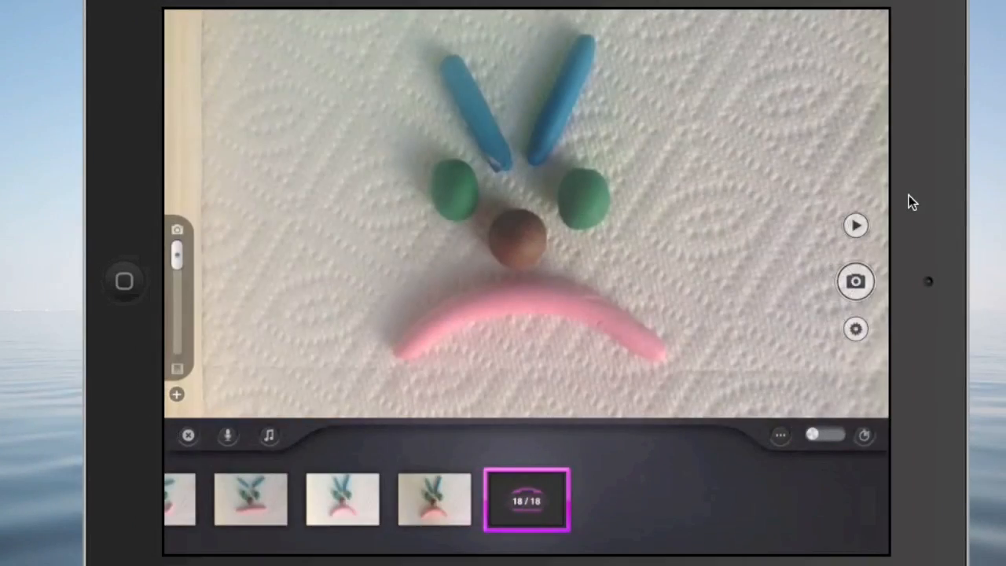
# Start and cancel a voice recording, then bring up the music library's artist list.
pyautogui.click(227, 435)
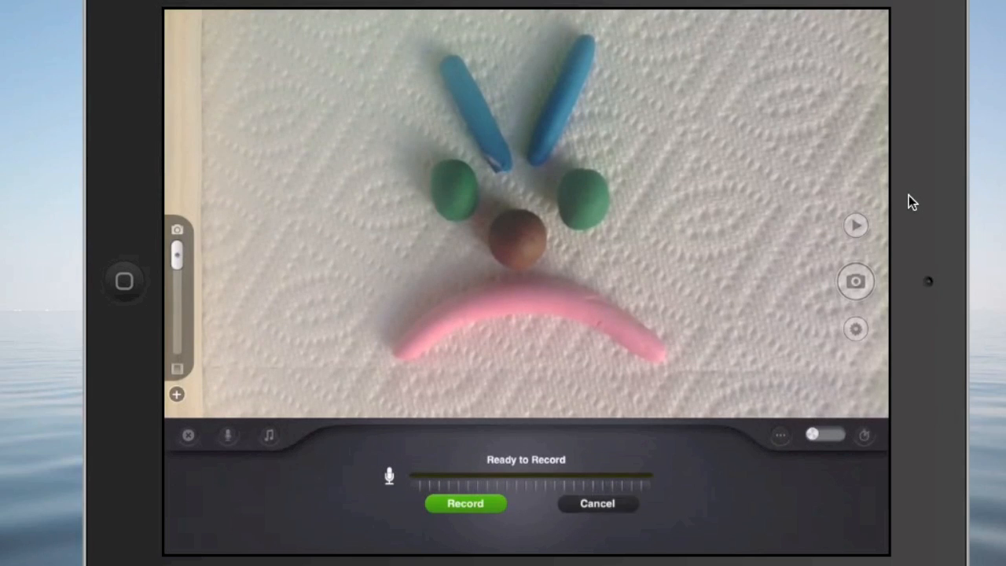
pyautogui.click(596, 502)
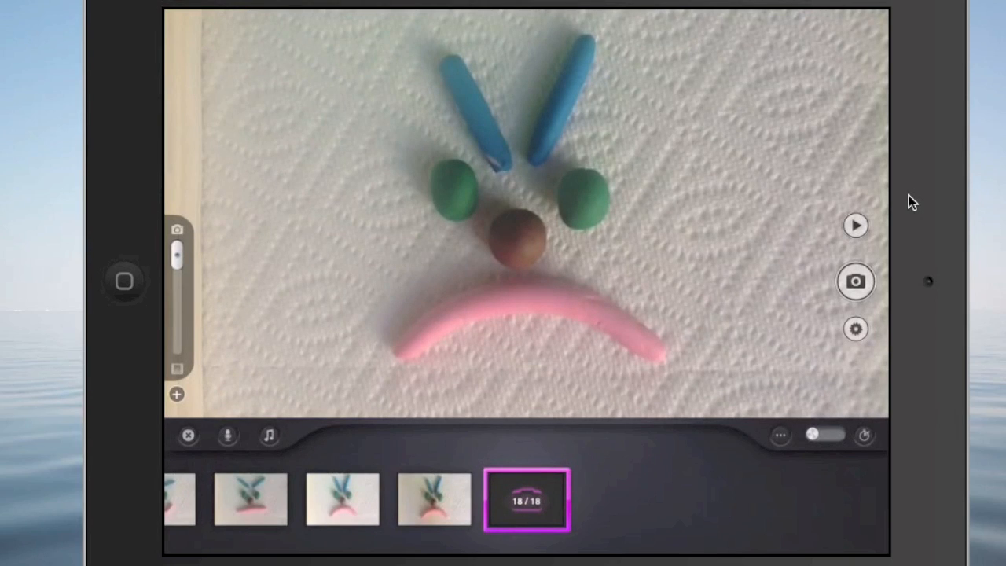
pyautogui.click(268, 435)
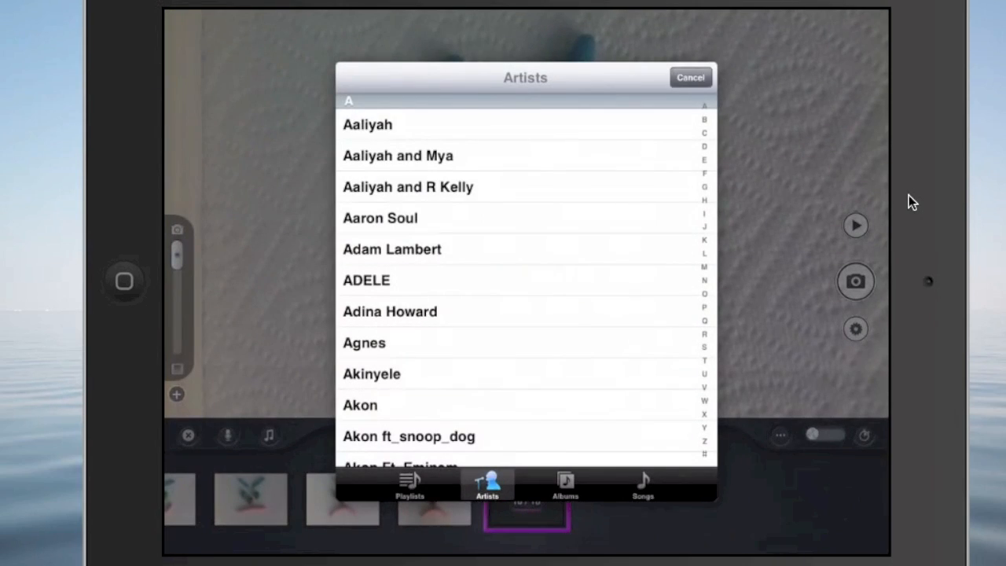
pyautogui.click(689, 77)
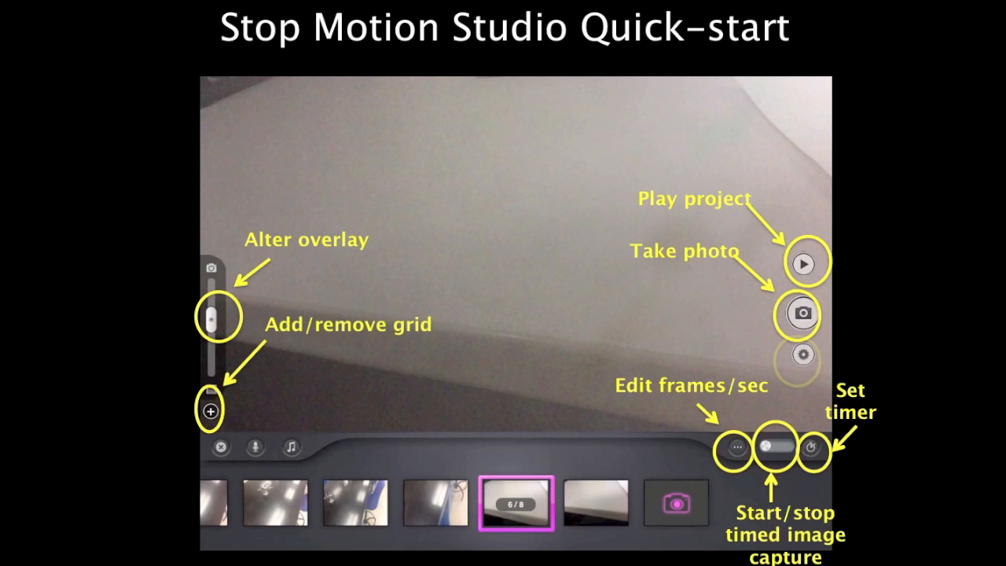
# Advance through the Edit frames/sec slide and the 5-second timer slide.
pyautogui.click(735, 448)
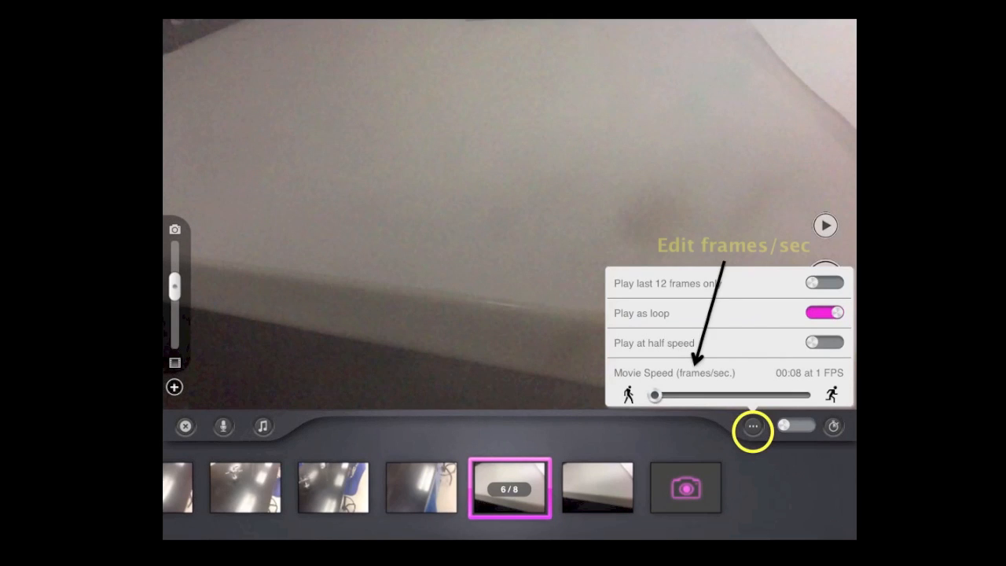
pyautogui.click(833, 439)
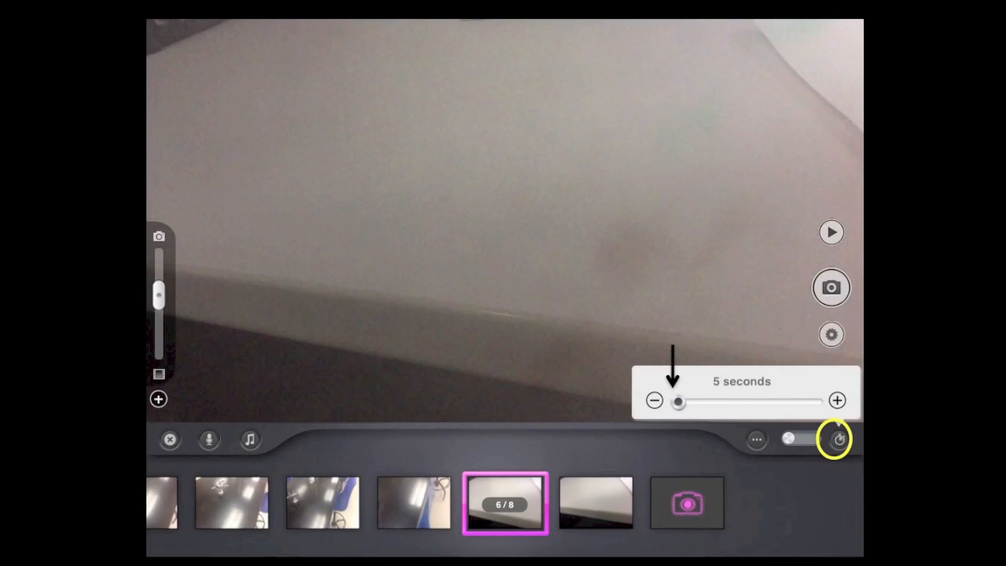